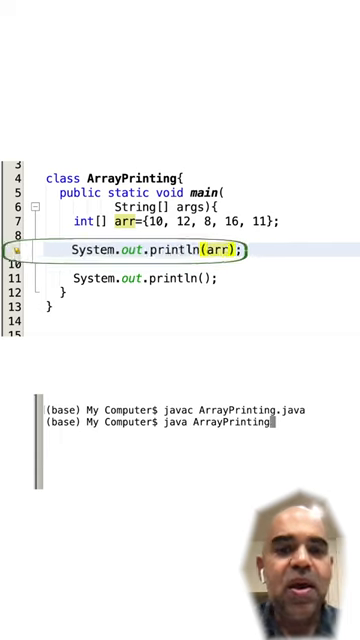
# Run java ArrayPrinting in Terminal to see the array printed directly.
pyautogui.press('Return')
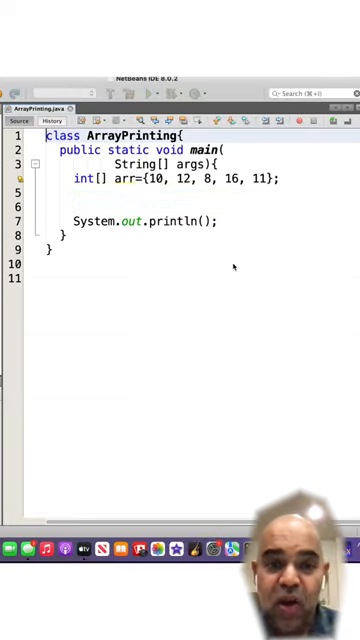
# Add import java.util.Arrays; at the top of ArrayPrinting.java and start a new print line.
pyautogui.write('import java.util.Arrays')
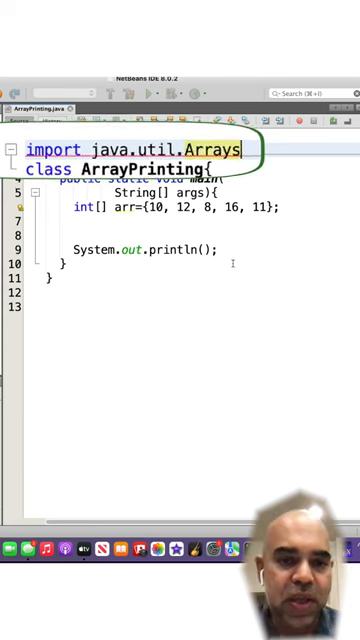
pyautogui.write('Syste')
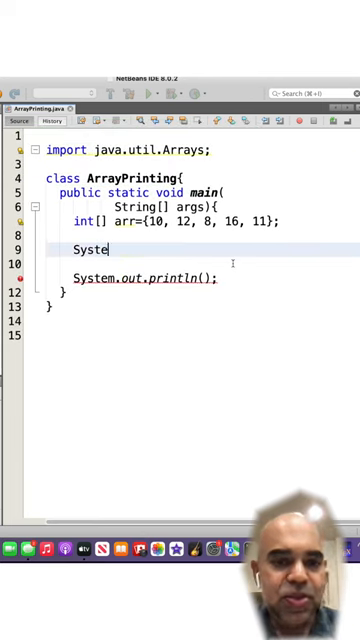
# Write System.out.println(Arrays.toString(arr)); in main and recompile ArrayPrinting.java with javac.
pyautogui.write('System.out.println(')
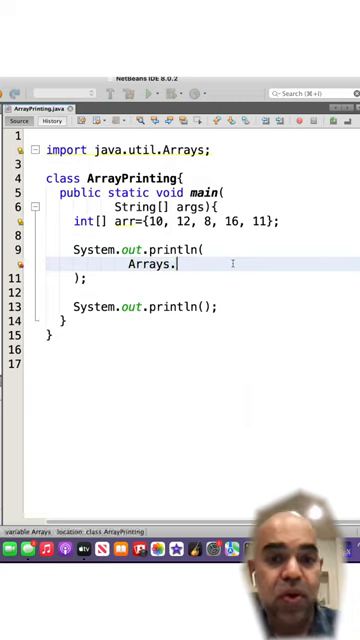
pyautogui.write('toString(arr)')
pyautogui.write('javac ArrayPrinting.java')
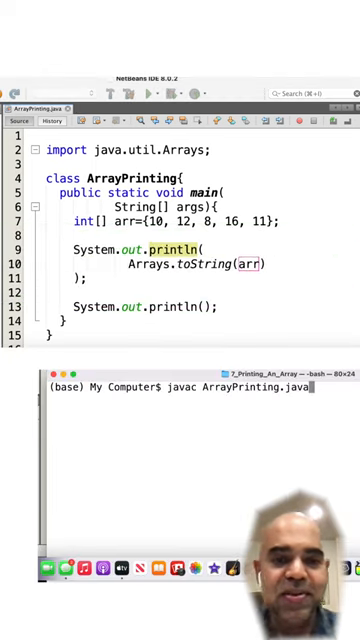
pyautogui.press('Return')
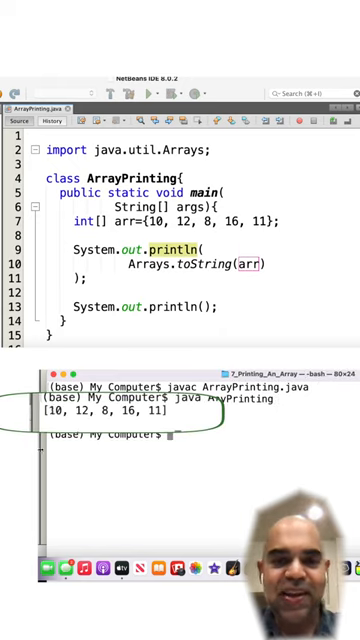